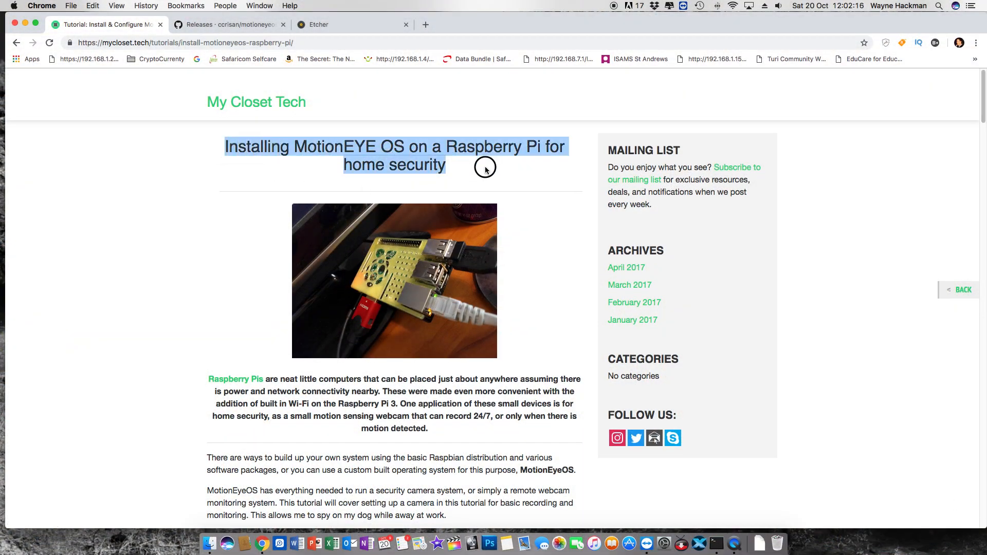
Scroll the My Closet Tech MotionEyeOS tutorial down to its Getting Started section
scroll(down, 3)
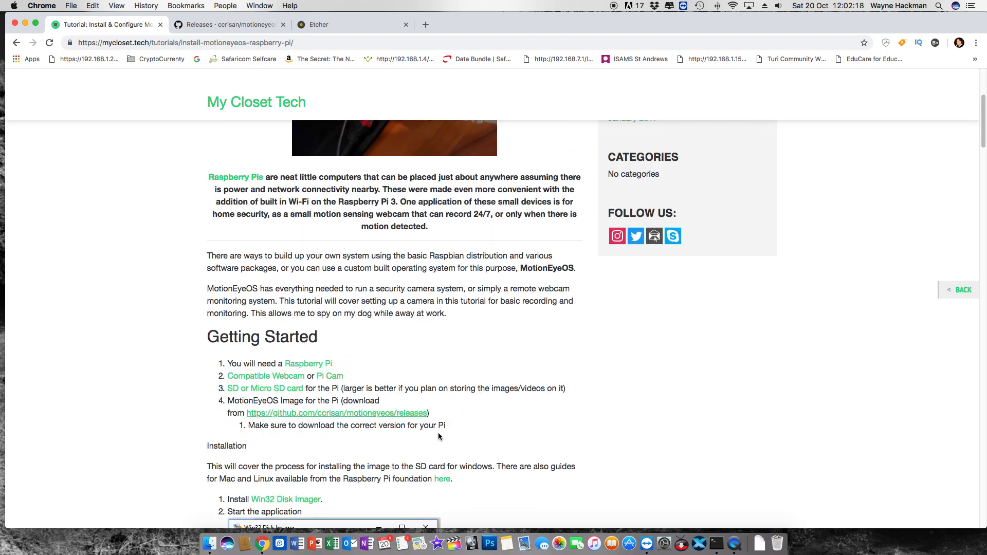
scroll(down, 3)
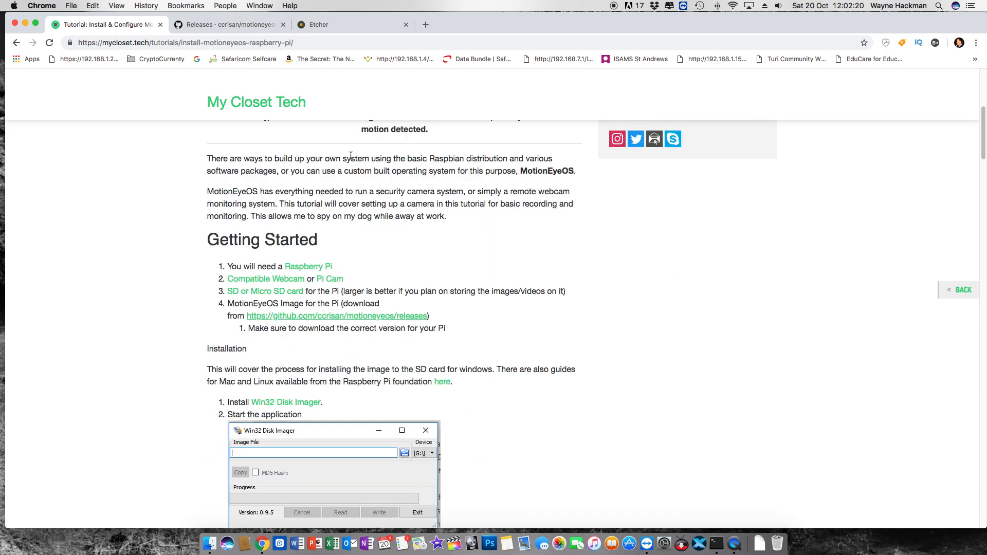
mouse_move(368, 324)
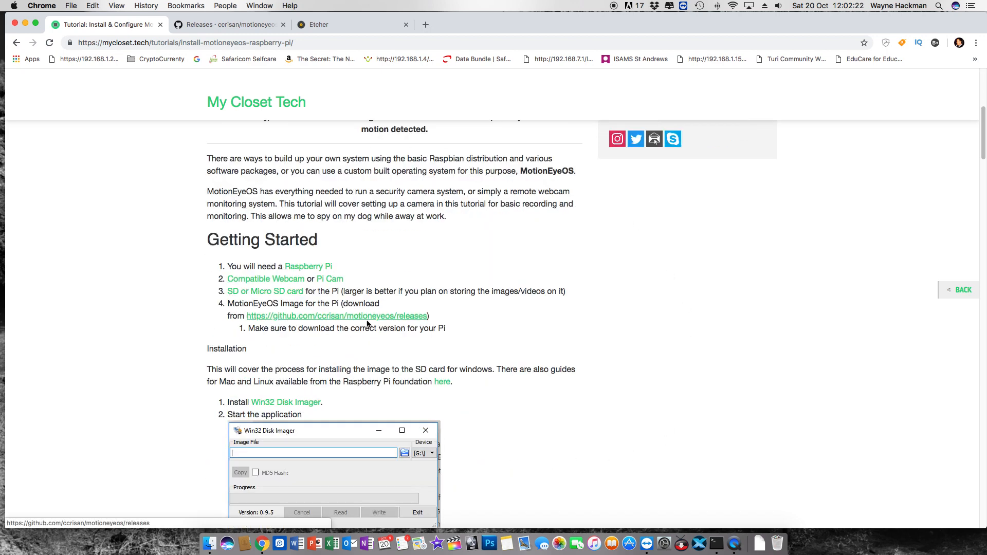
From GitHub releases, download motioneyeos-raspberrypi-dev20181008.img.xz and bring up the Etcher site
click(229, 25)
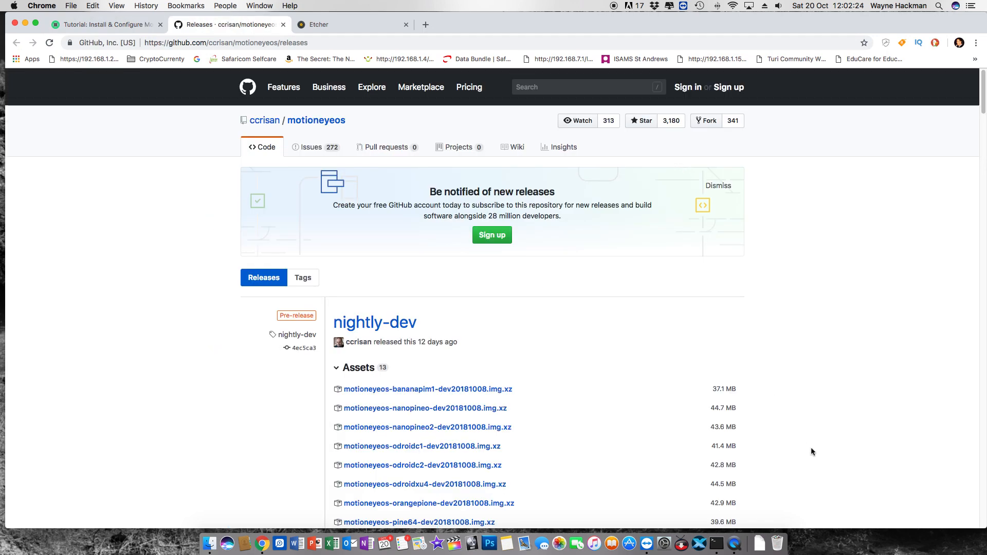
scroll(down, 3)
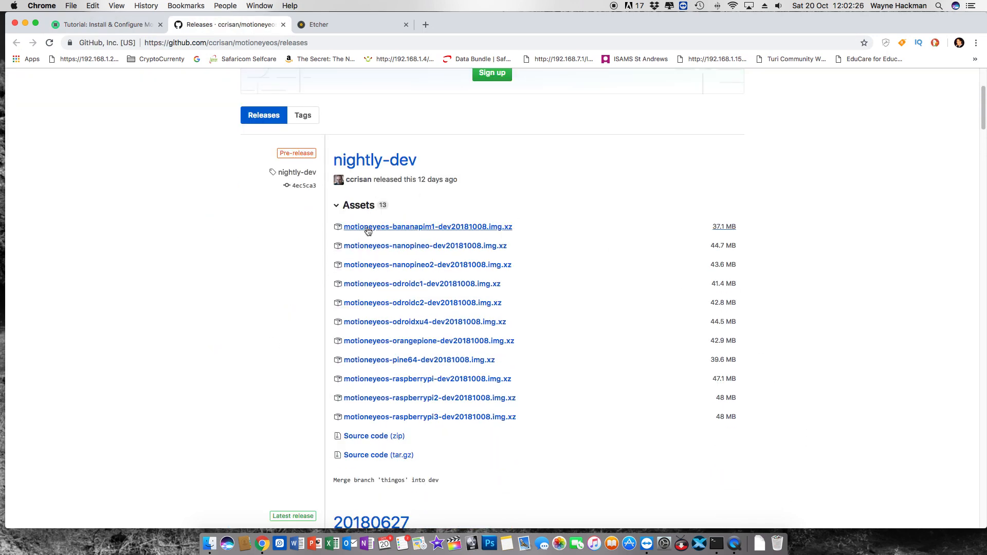
mouse_move(369, 296)
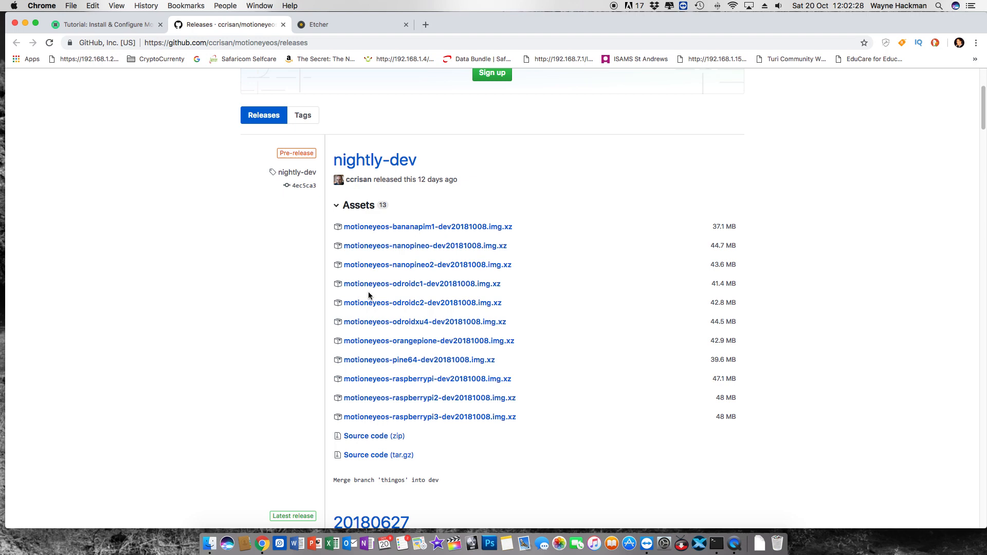
mouse_move(375, 382)
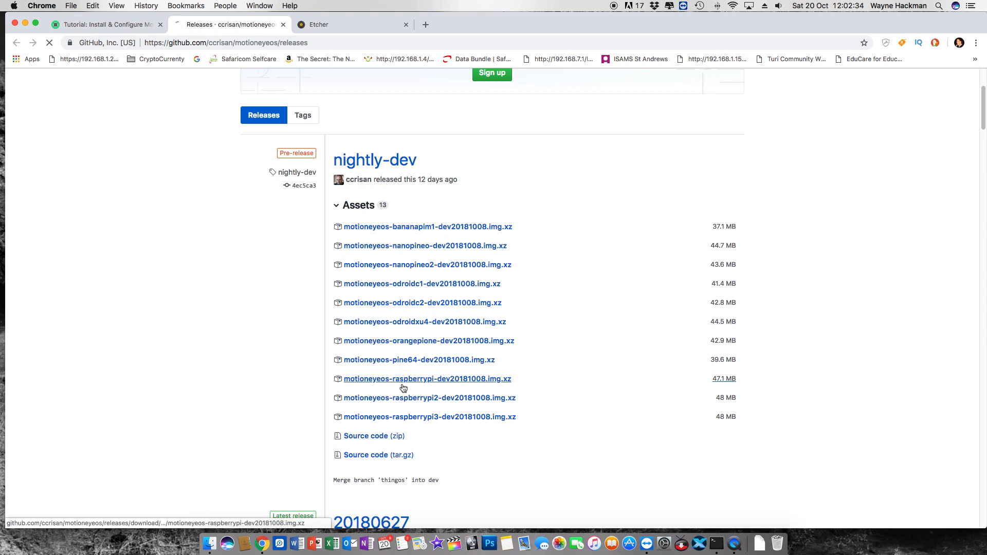
click(427, 378)
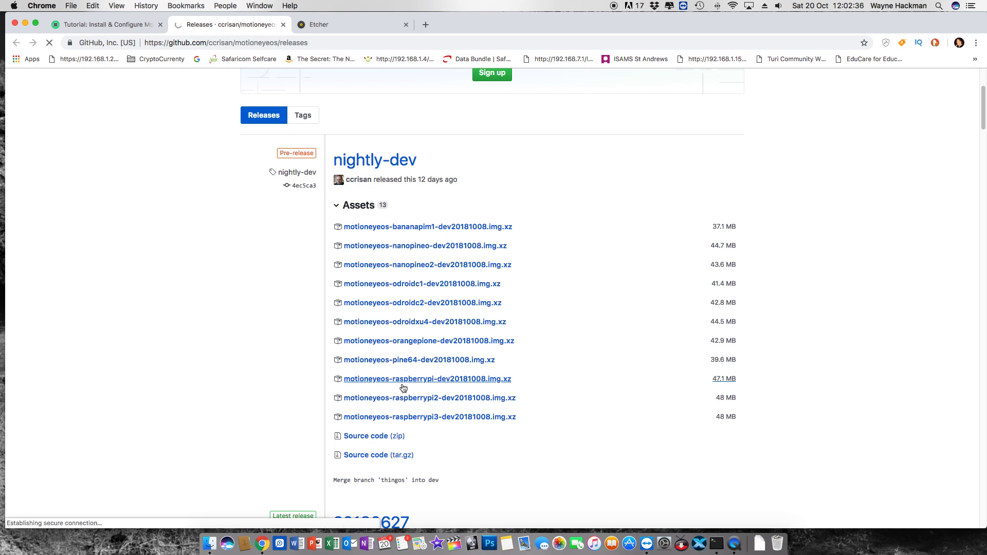
mouse_move(440, 400)
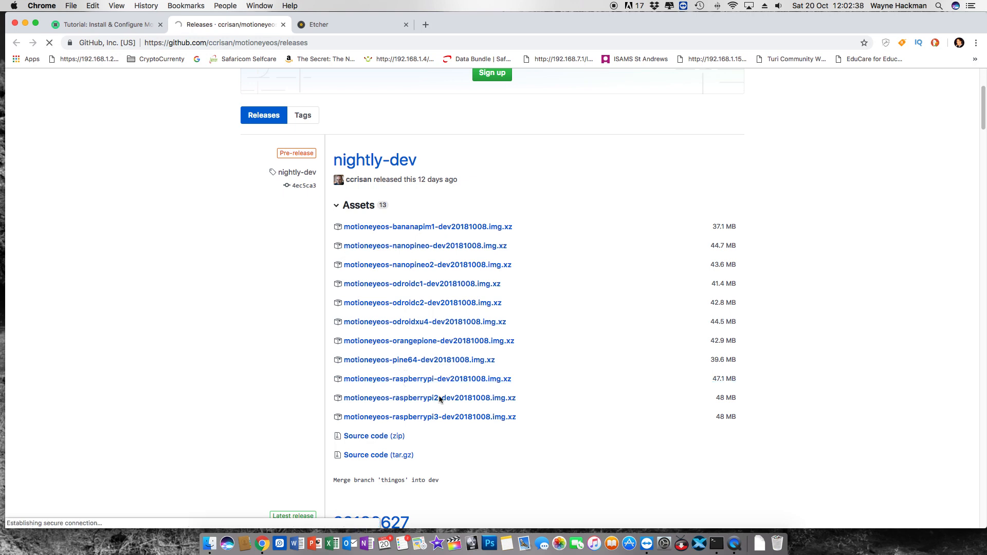
click(429, 397)
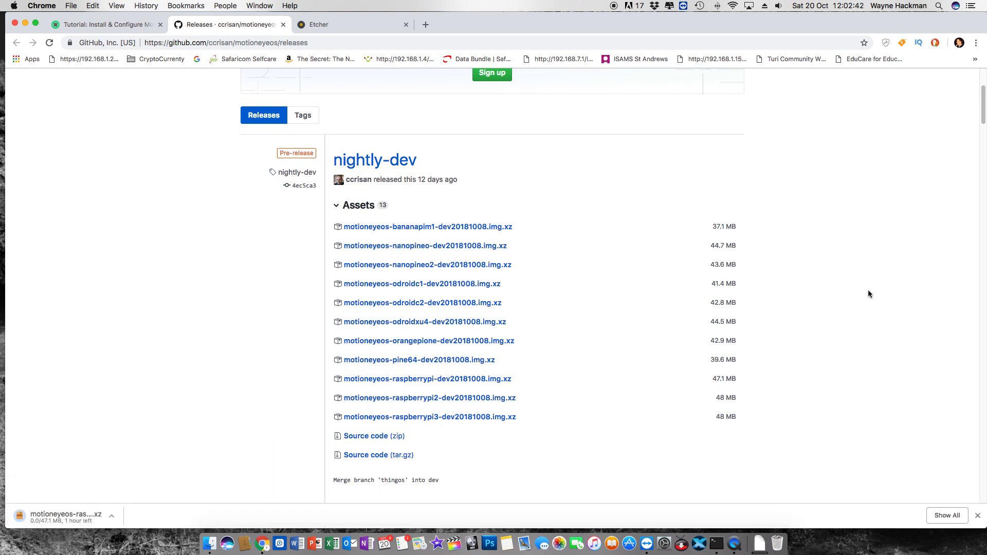
click(352, 24)
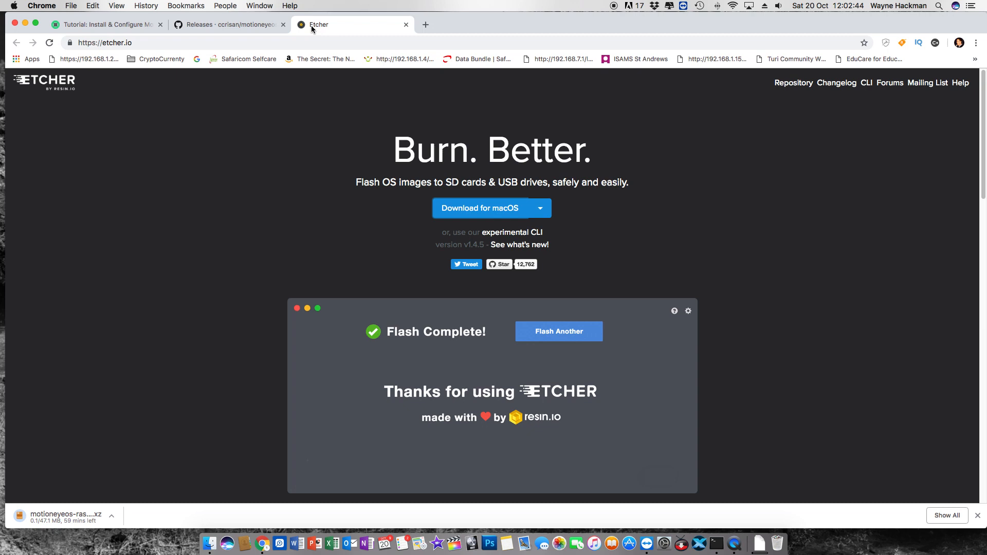
Reveal Etcher's Windows and Linux downloads from the arrow beside Download for macOS
click(558, 331)
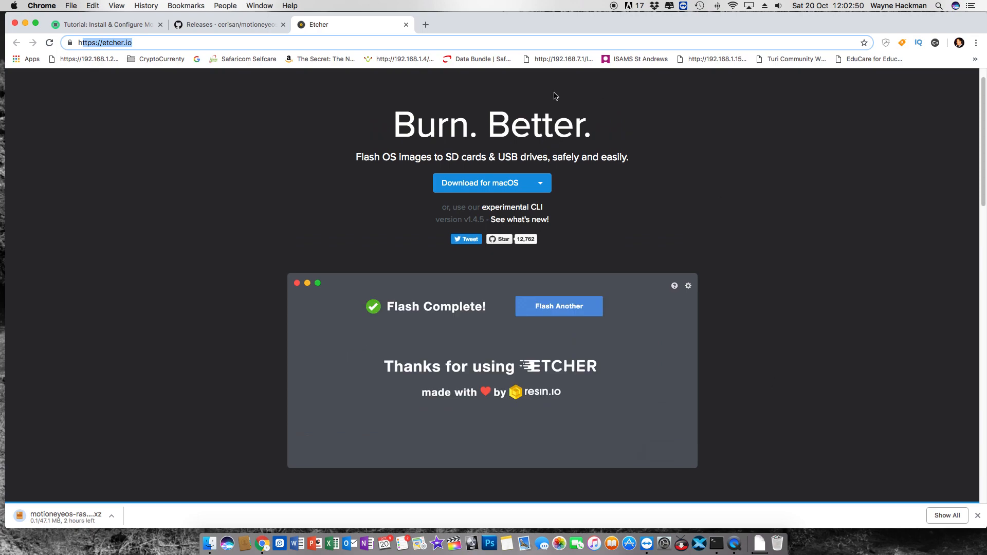
click(538, 183)
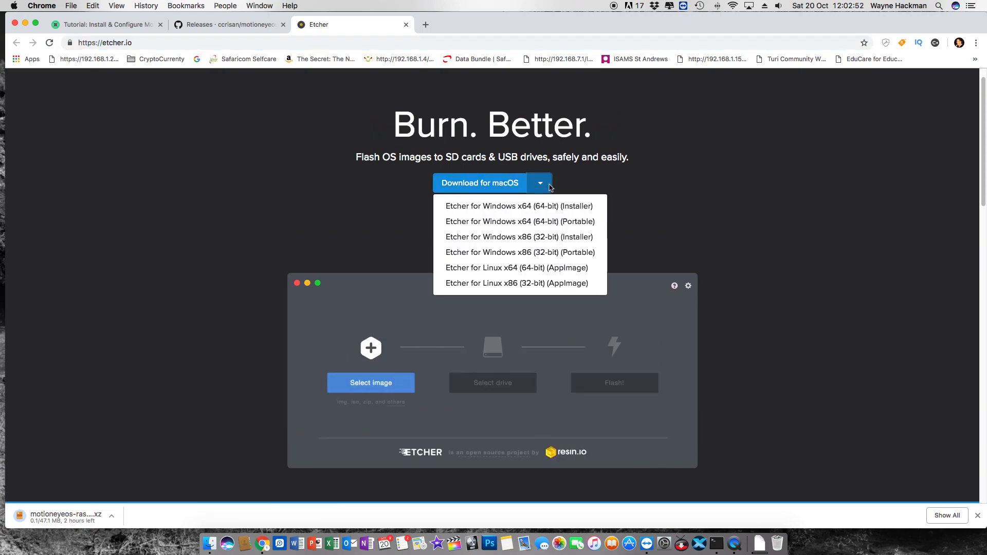
click(371, 382)
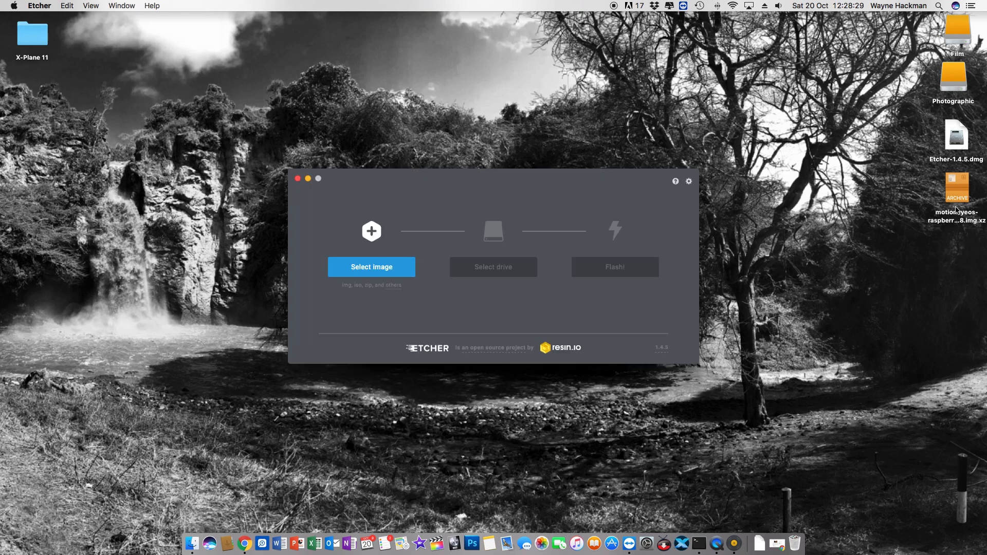
Flash the motionEyeOS image to the 15.71 GB Apple SDXC Reader Media, authorizing with password
drag(956, 189, 375, 267)
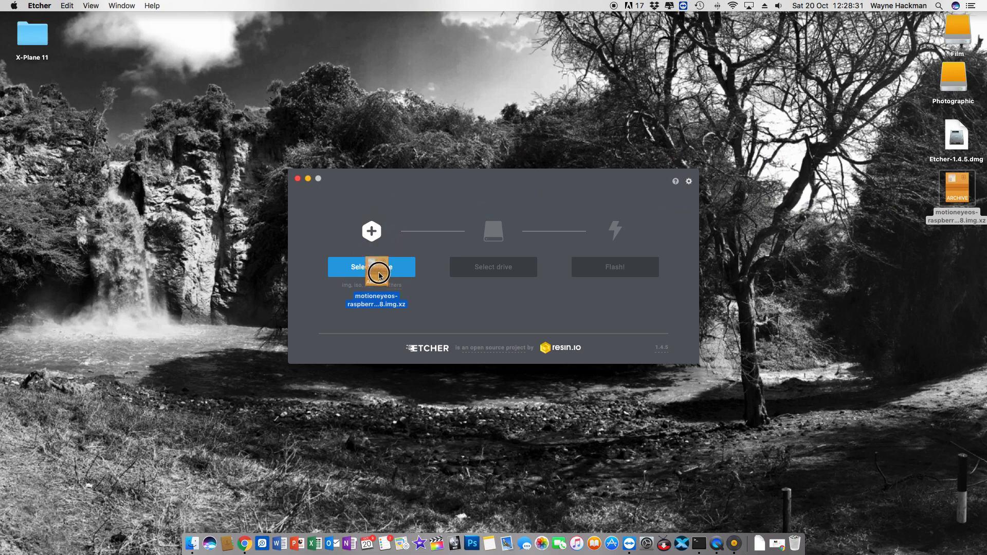
click(493, 267)
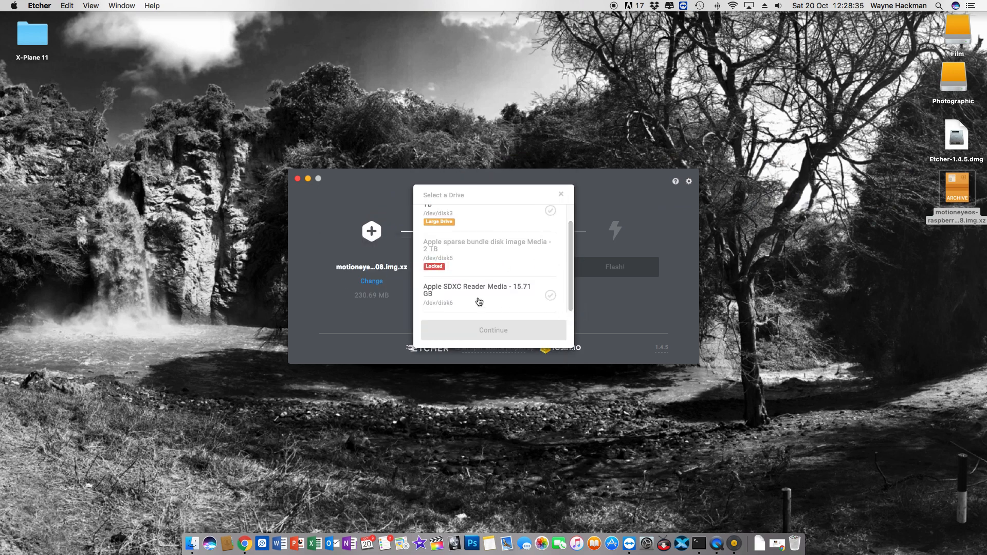
click(477, 294)
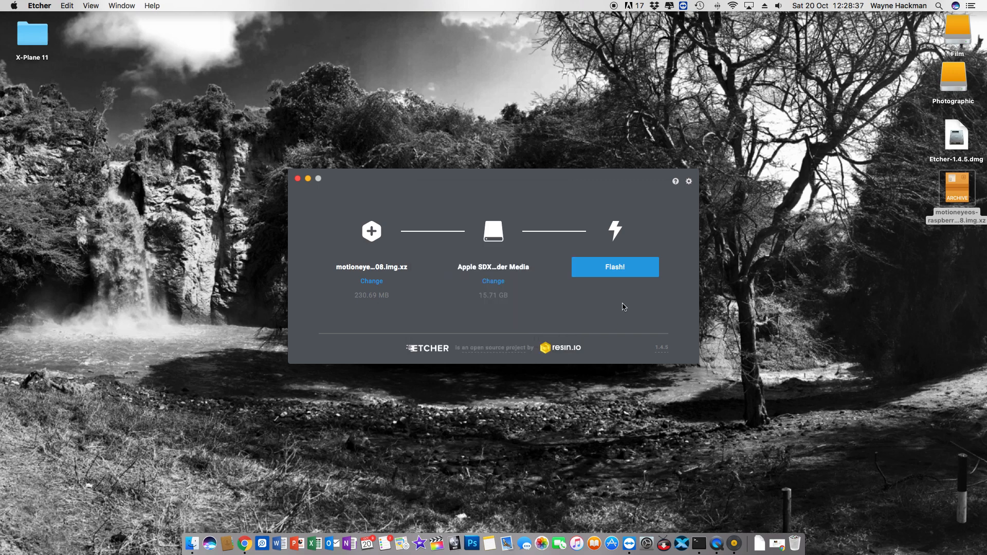
click(614, 267)
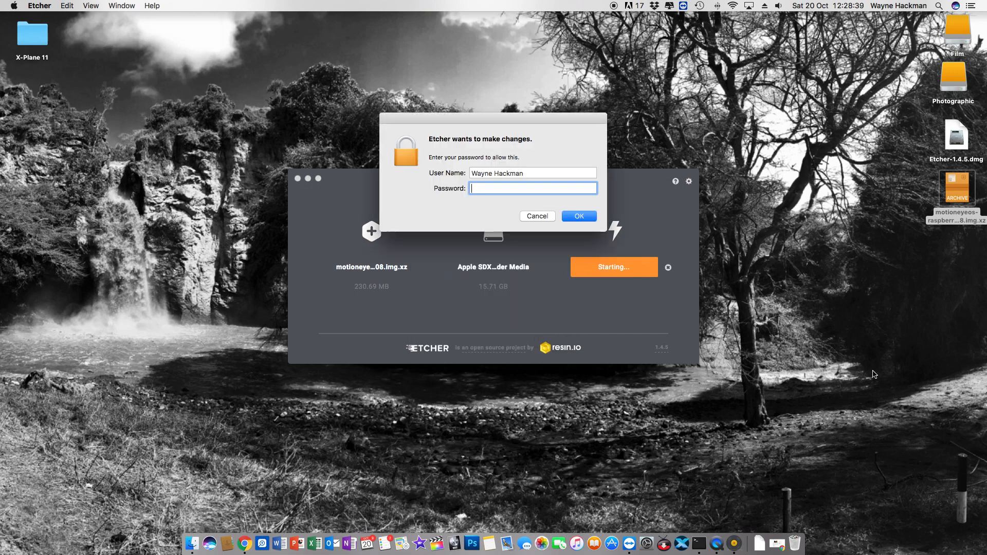
text(••••)
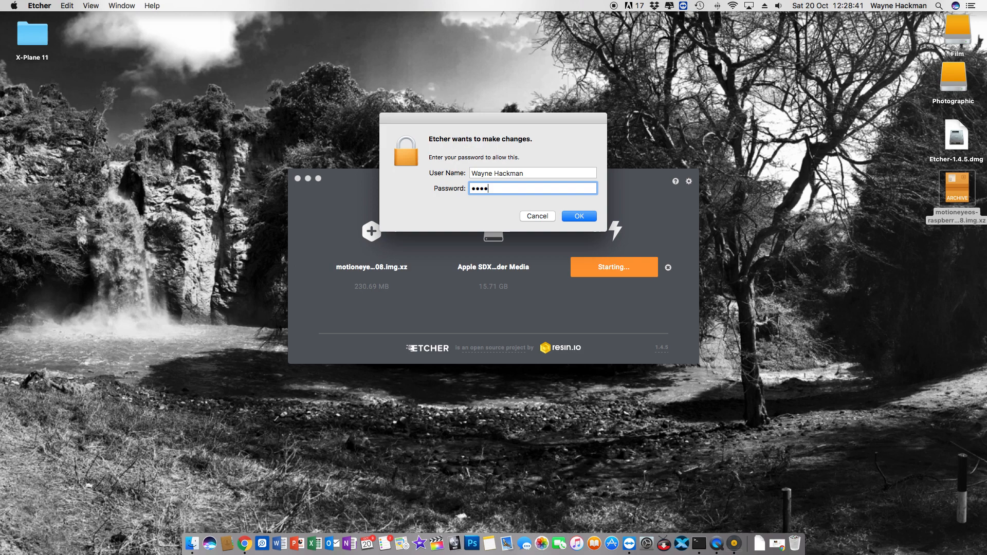
click(577, 216)
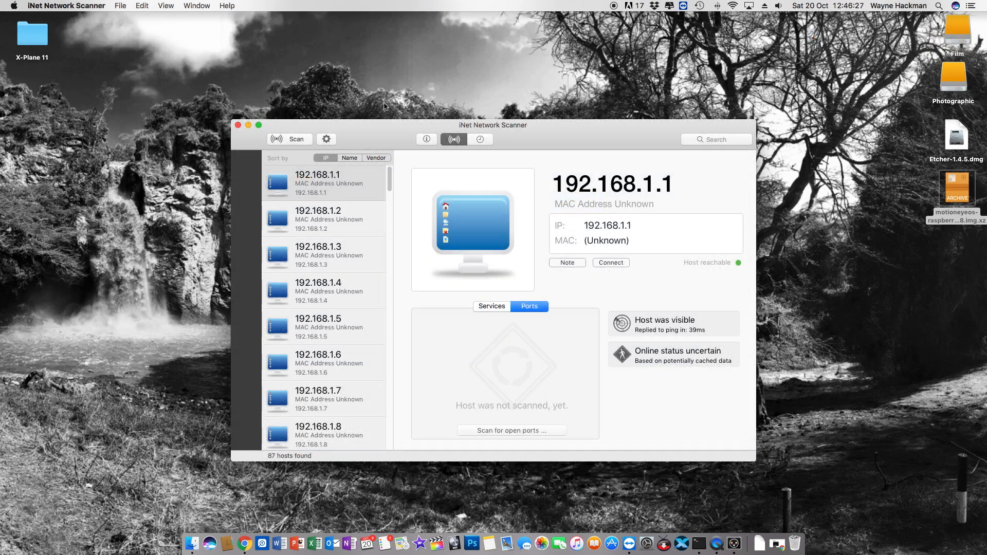
Scan the Ethernet range 192.168.0.1–254 and locate the Raspberry Pi at 192.168.0.8
click(326, 139)
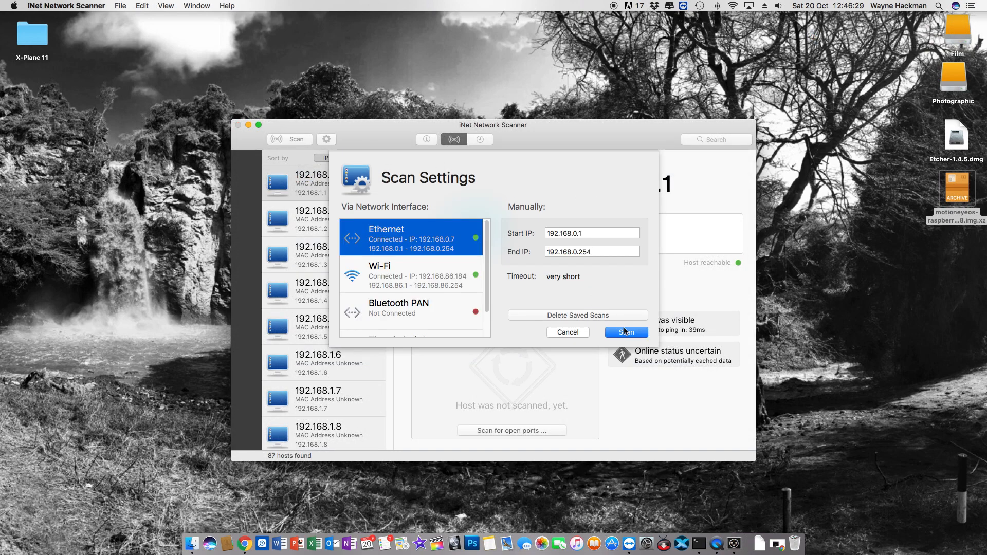
click(625, 332)
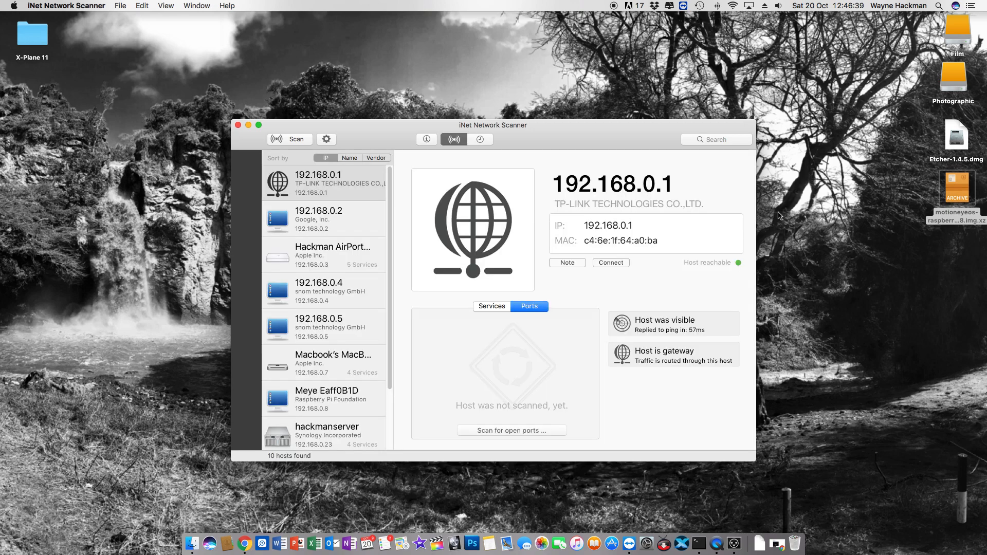
mouse_move(362, 230)
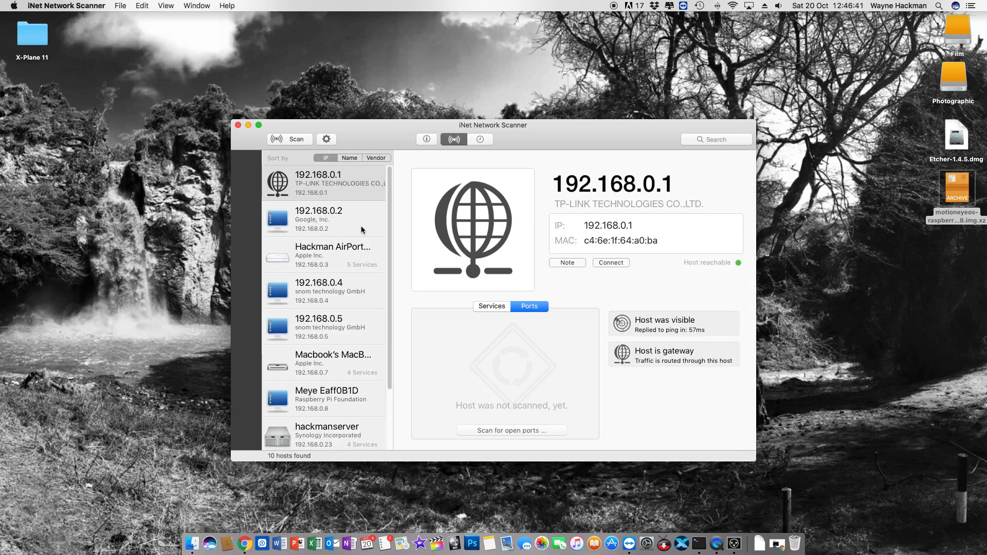
scroll(down, 3)
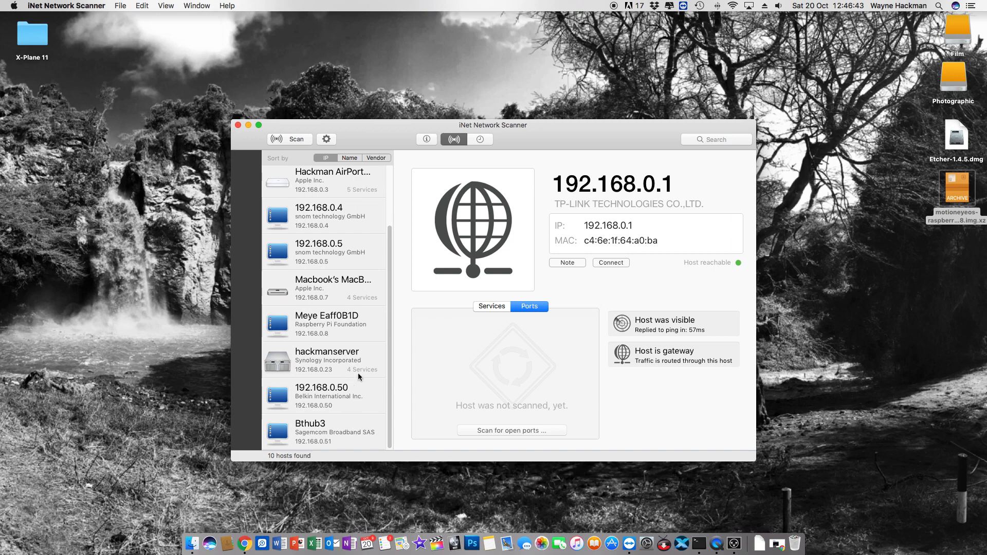
mouse_move(299, 330)
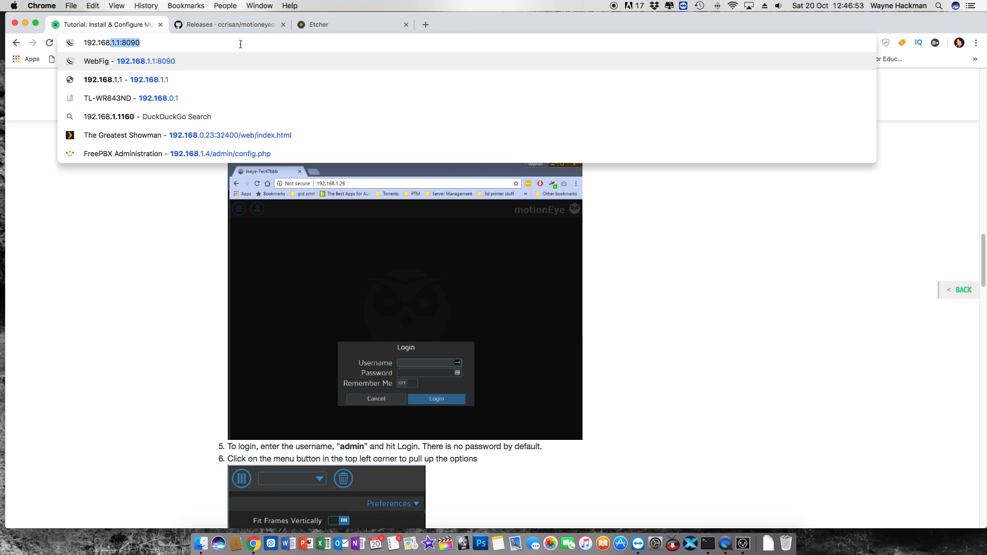
Open 192.168.0.8 in Chrome and log in to motionEye with username admin
text(192.168.0.1)
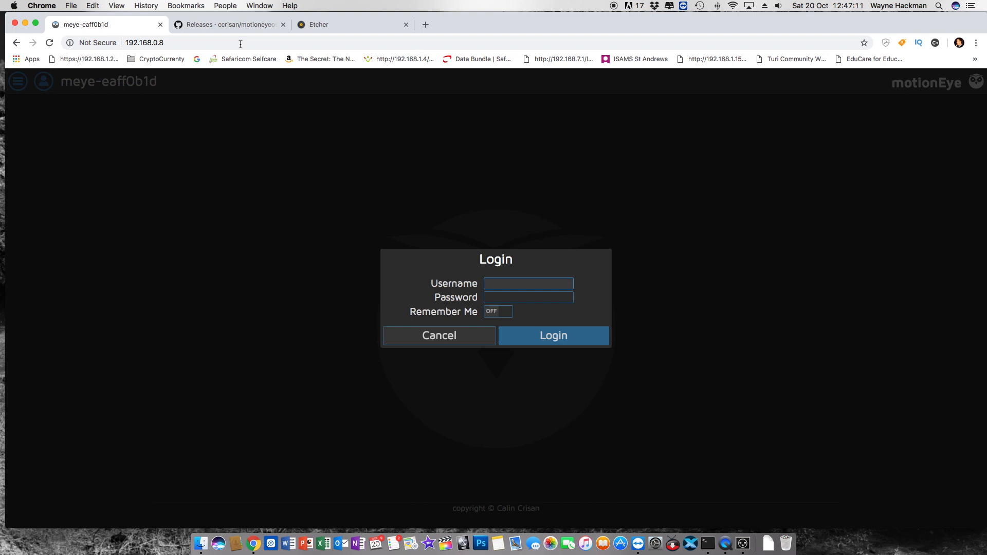
text(admin)
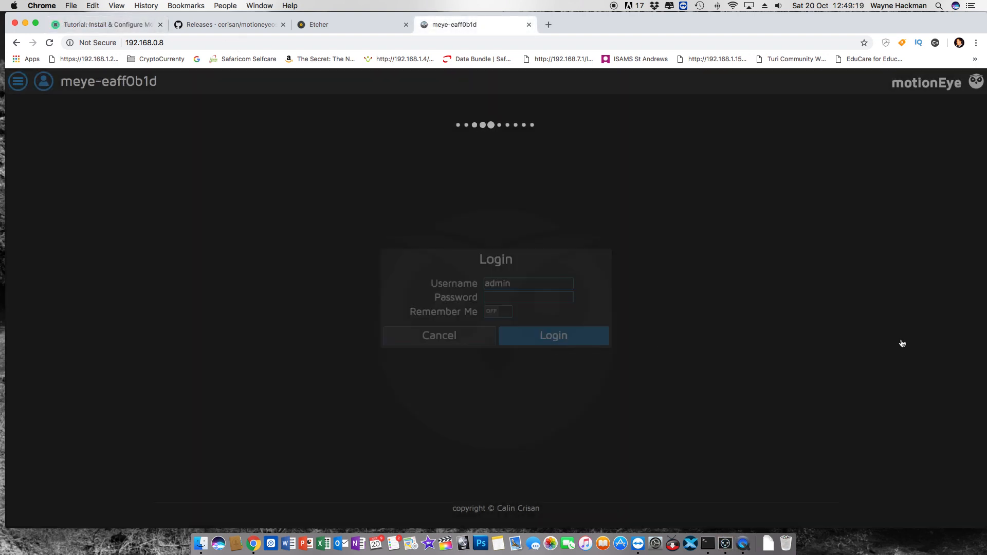
click(553, 334)
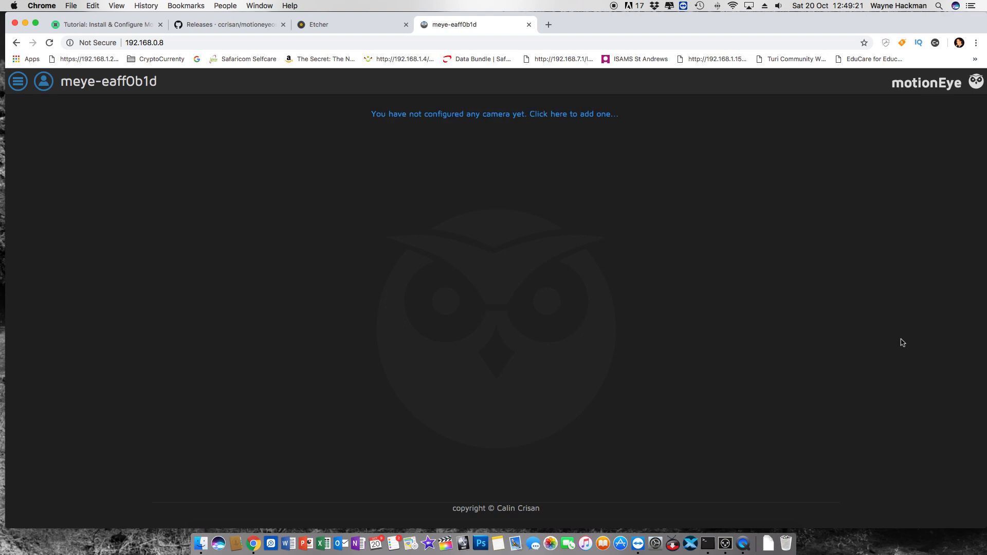
mouse_move(625, 123)
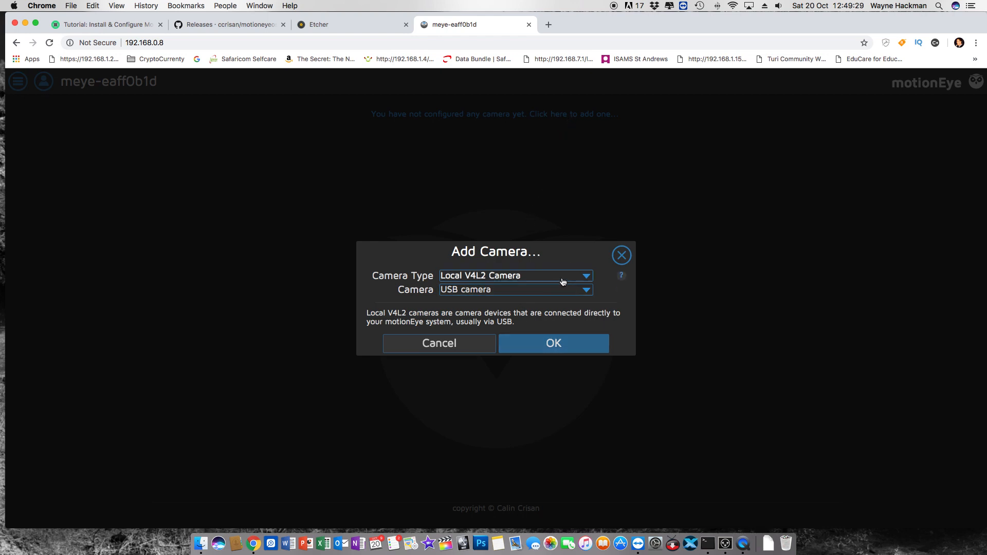
Add a Local V4L2 Camera using the USB camera and confirm with OK
click(514, 276)
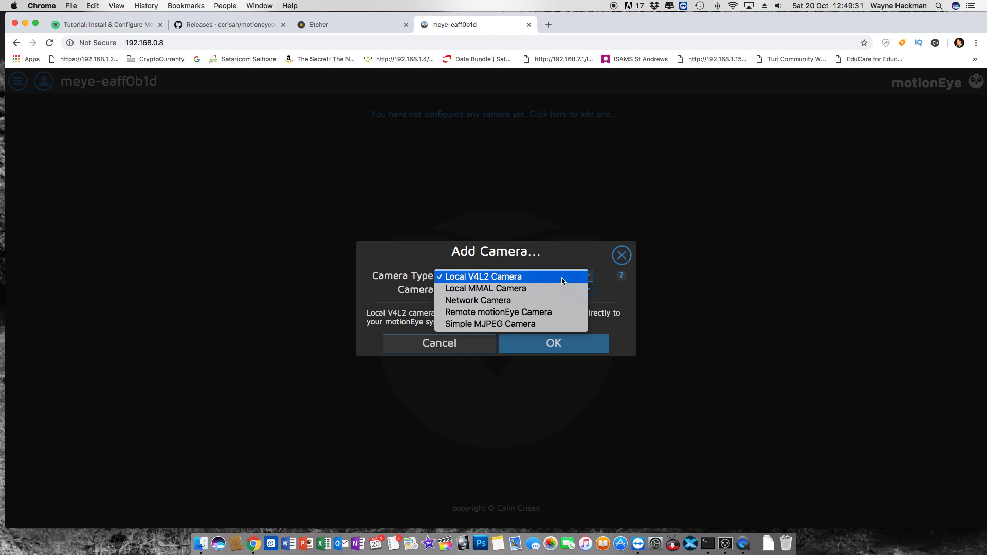
click(483, 277)
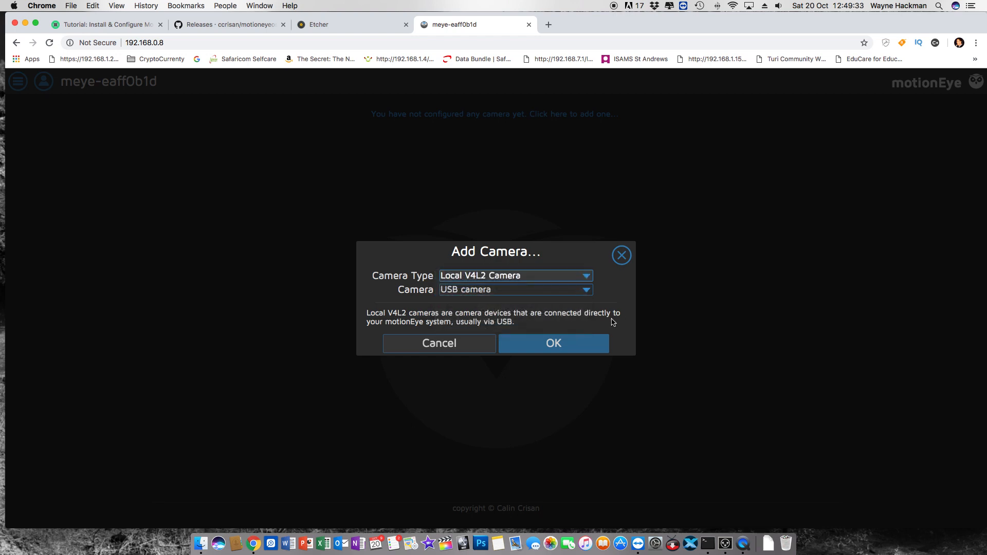
click(553, 343)
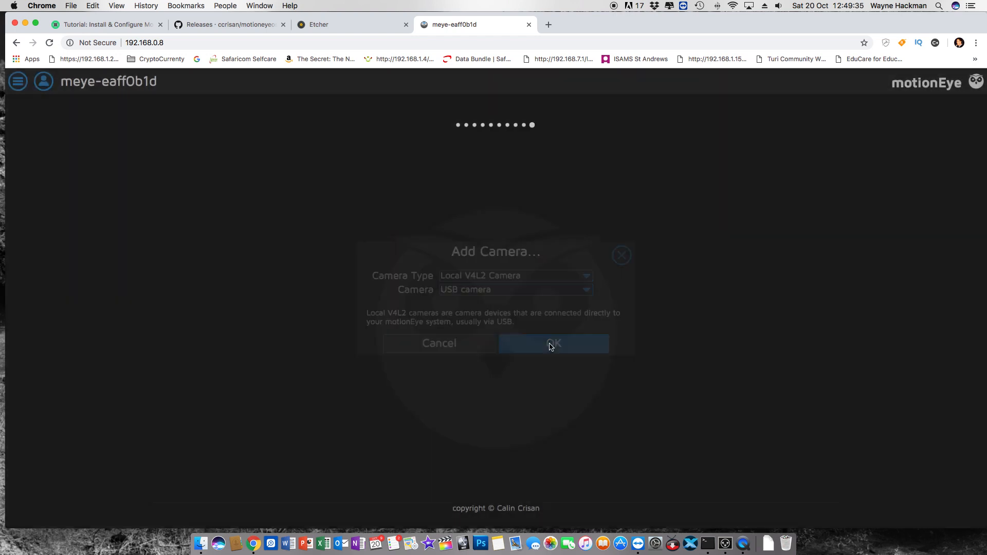
click(552, 343)
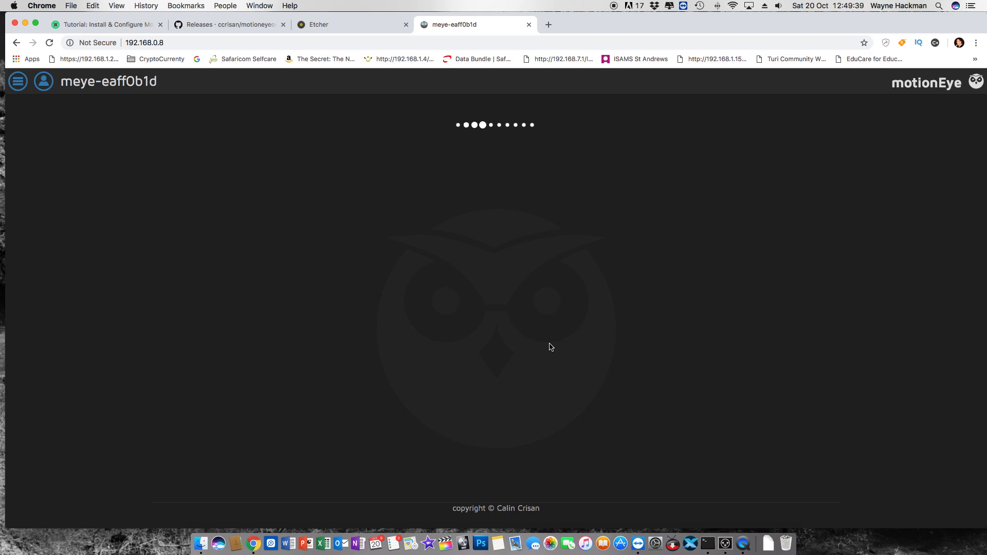
click(17, 81)
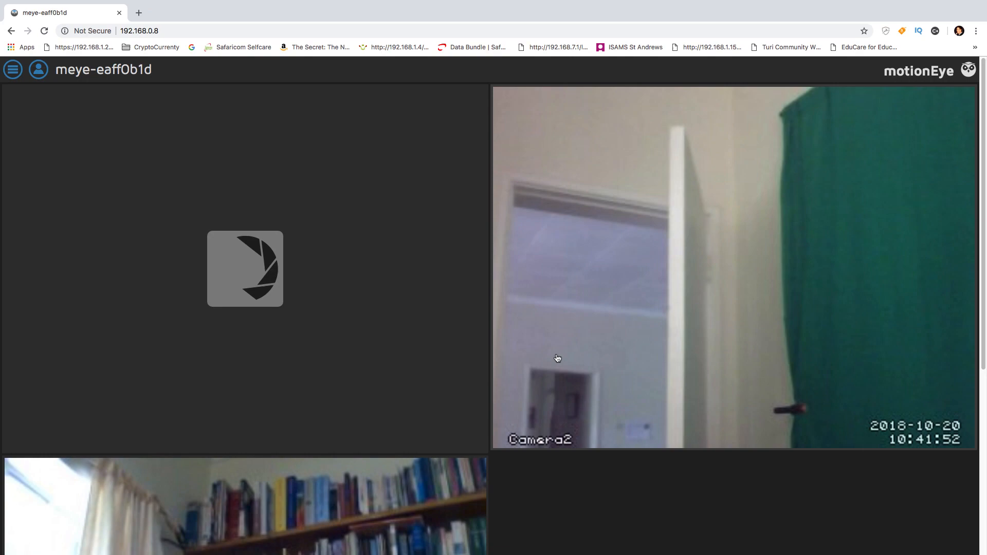
click(13, 70)
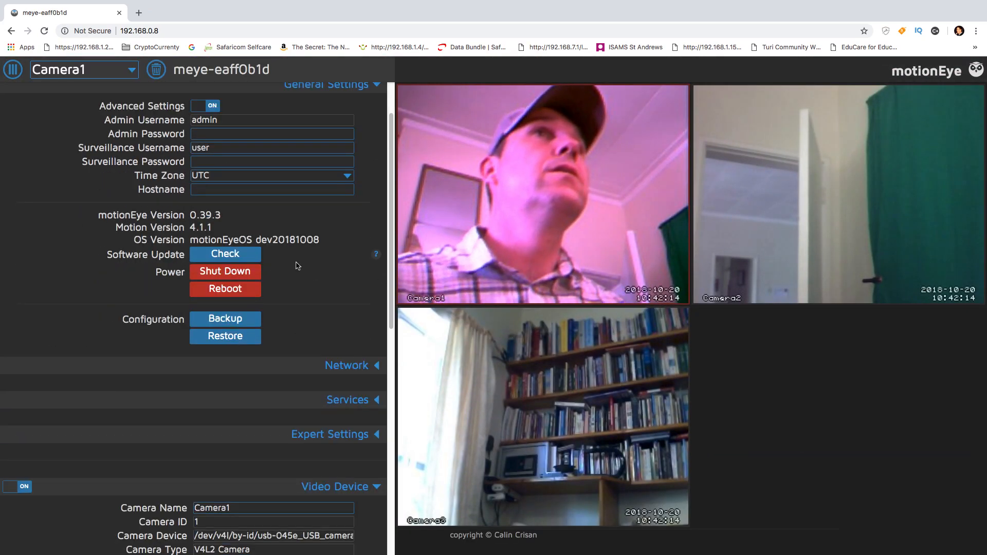
click(329, 252)
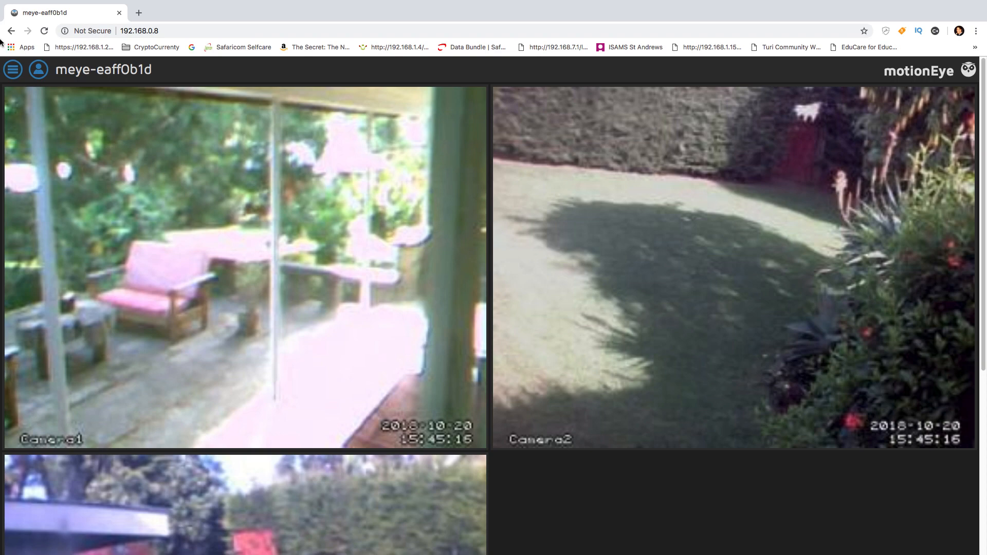
click(13, 70)
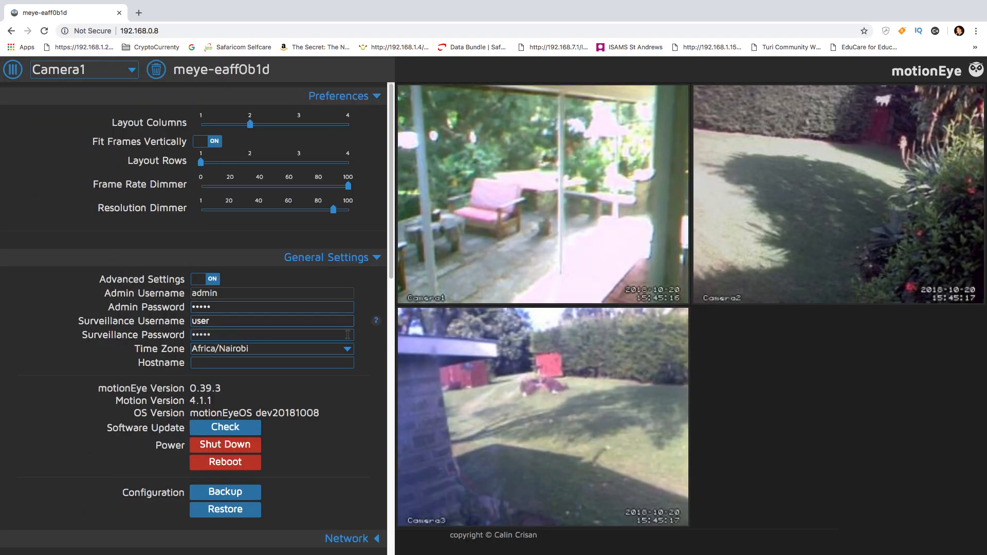
mouse_move(346, 454)
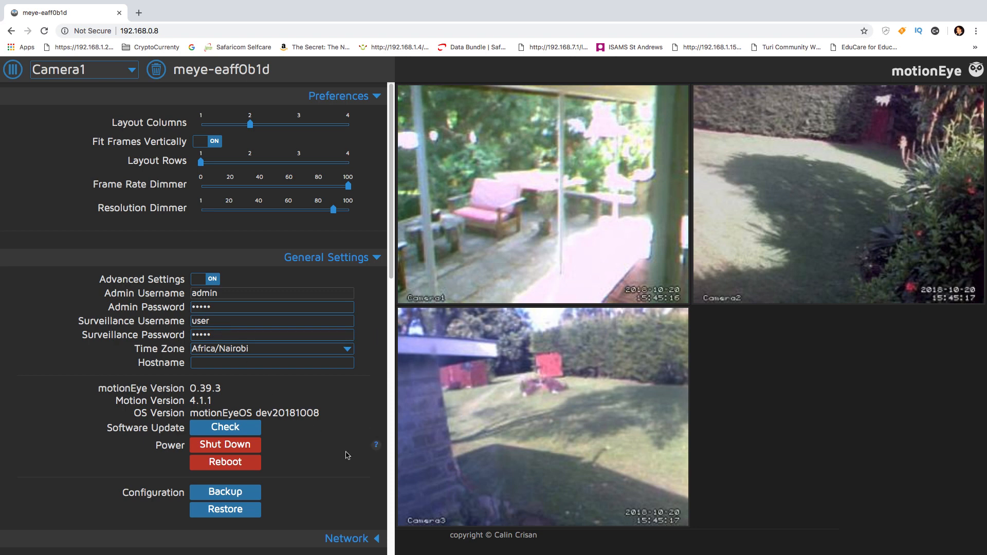
Expand the Network and Expert Settings sections in Camera1's settings panel
scroll(down, 3)
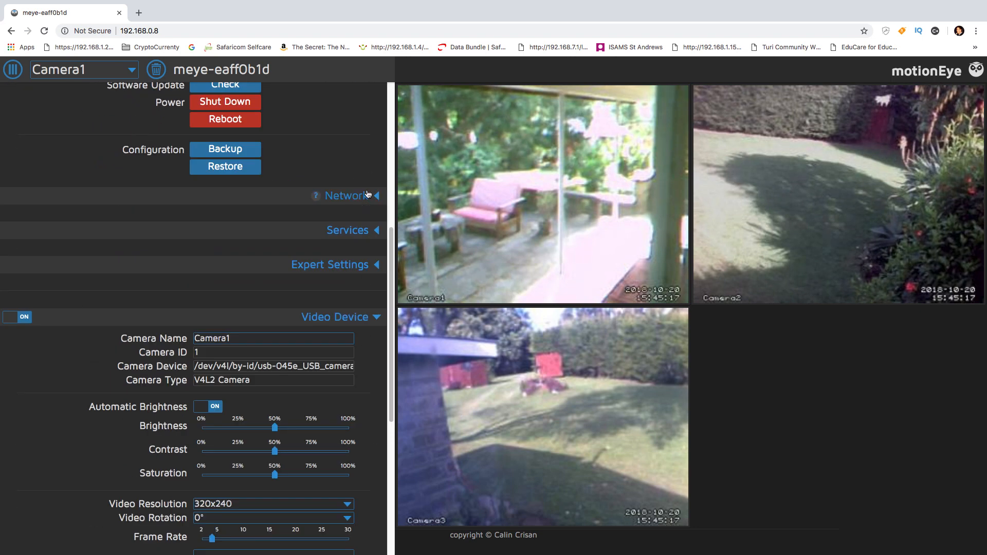
click(345, 196)
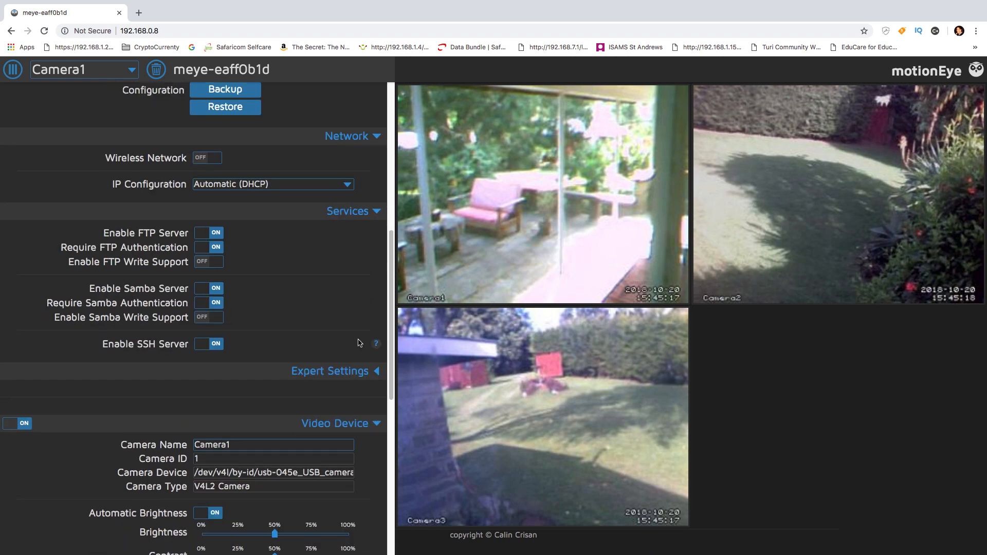
scroll(down, 3)
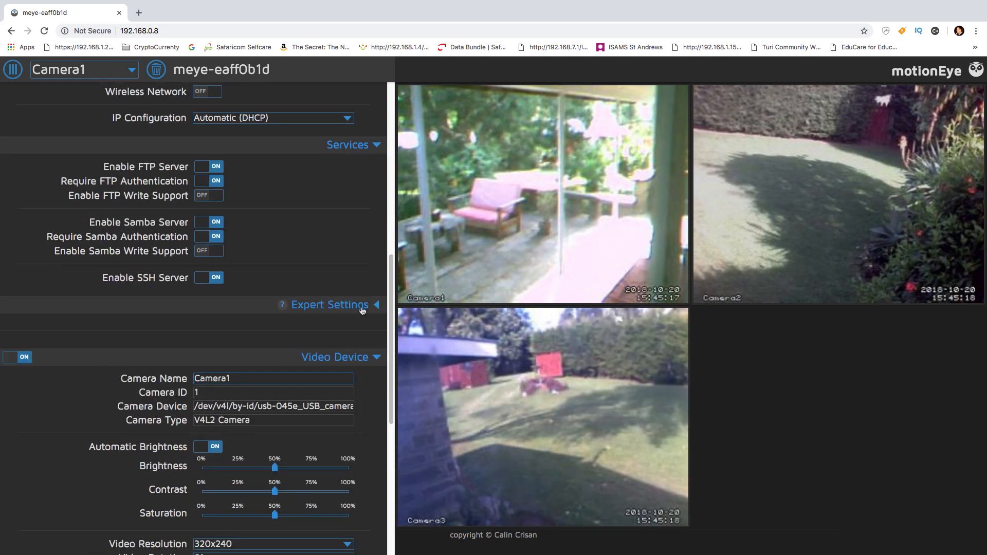
click(324, 305)
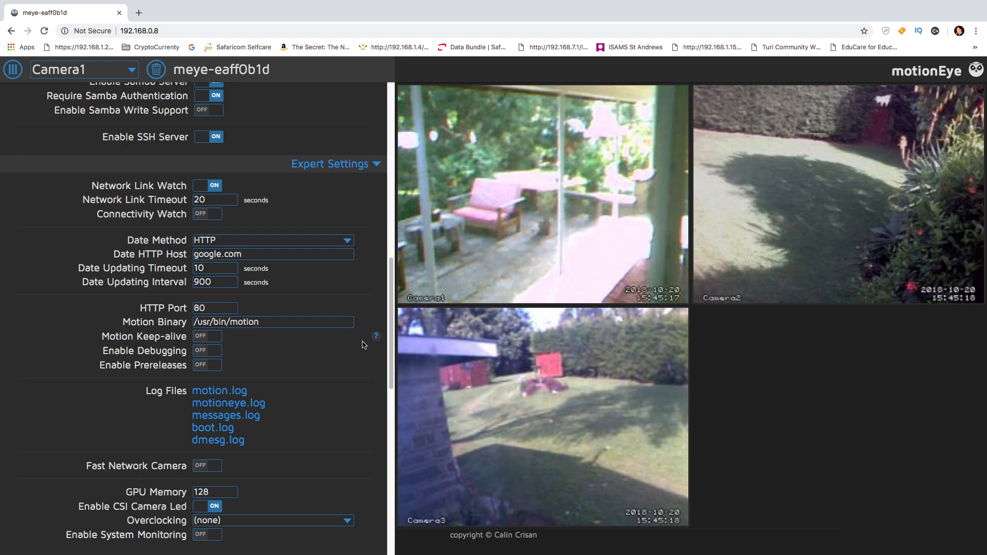
scroll(down, 3)
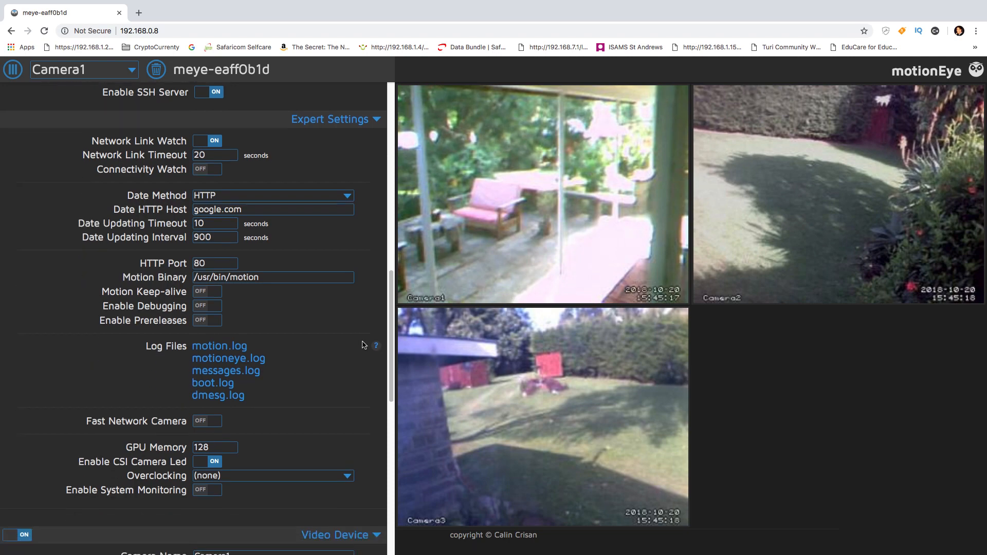
scroll(down, 3)
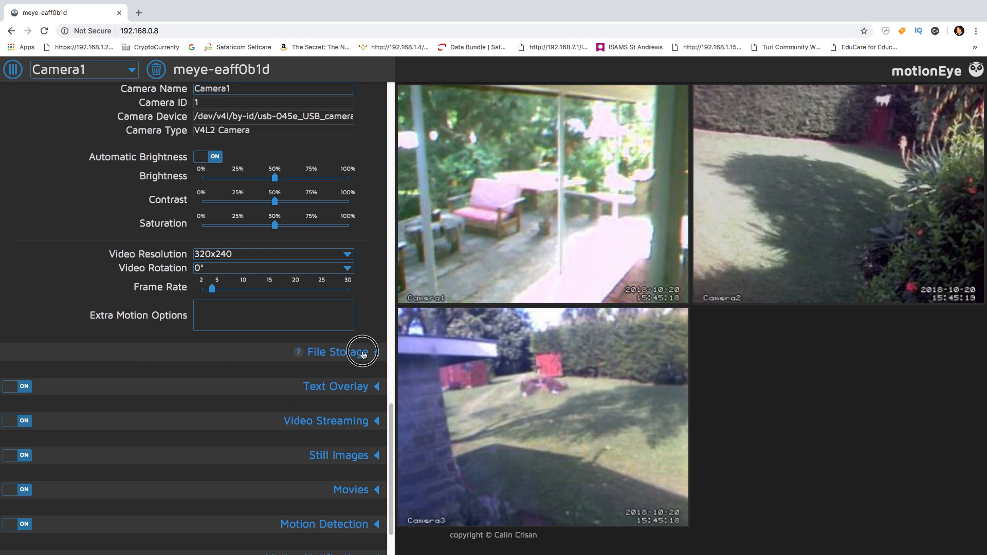
Expand Camera1's File Storage, Still Images and Motion Detection sections
click(337, 352)
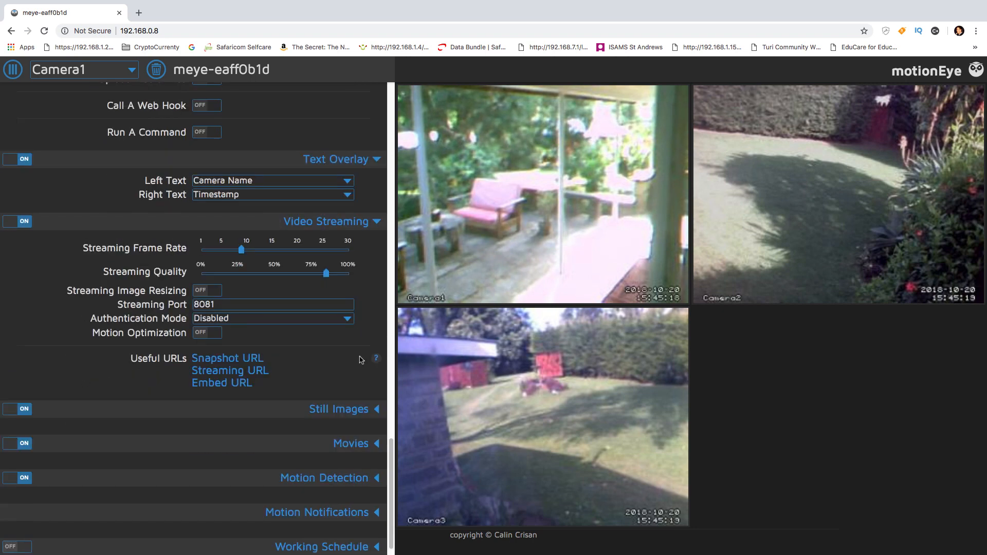
scroll(down, 3)
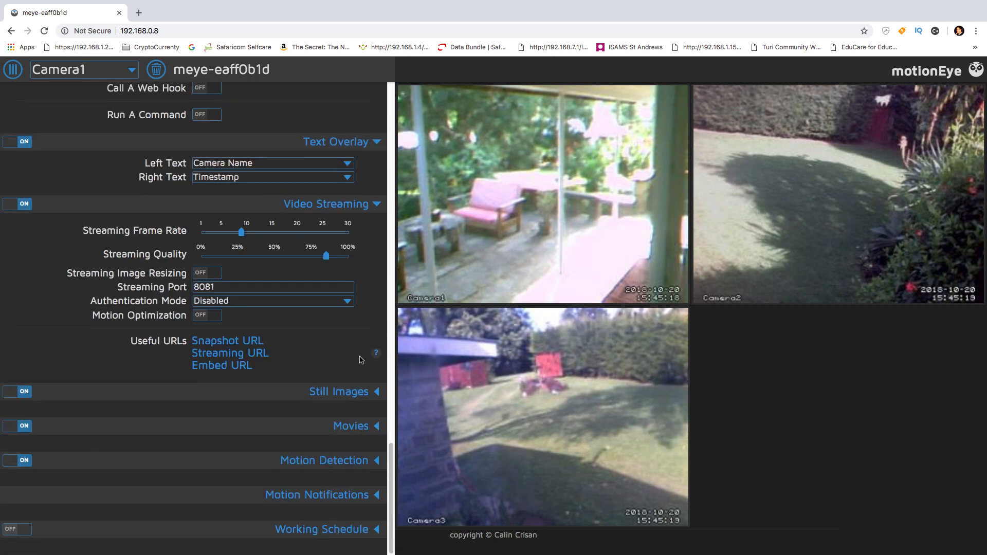
click(339, 392)
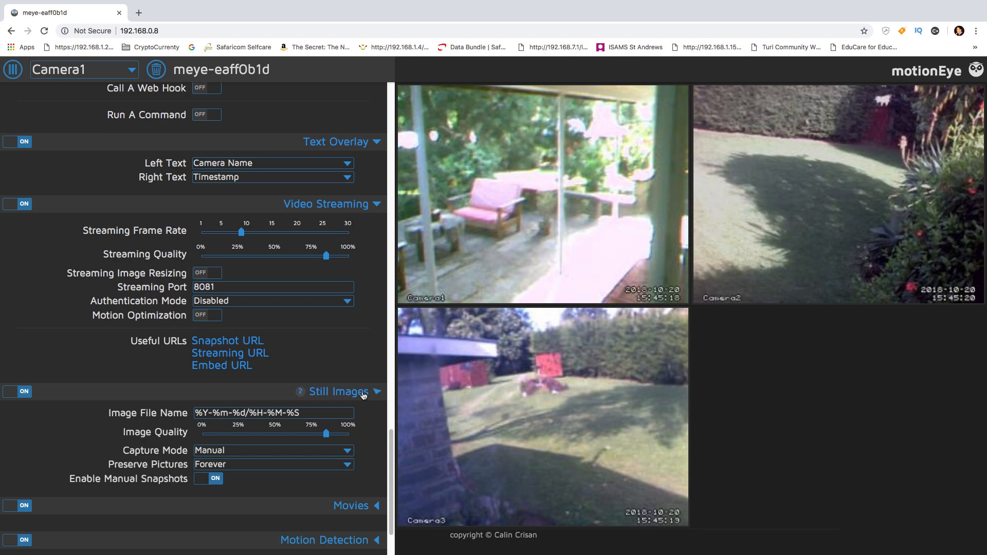
scroll(down, 3)
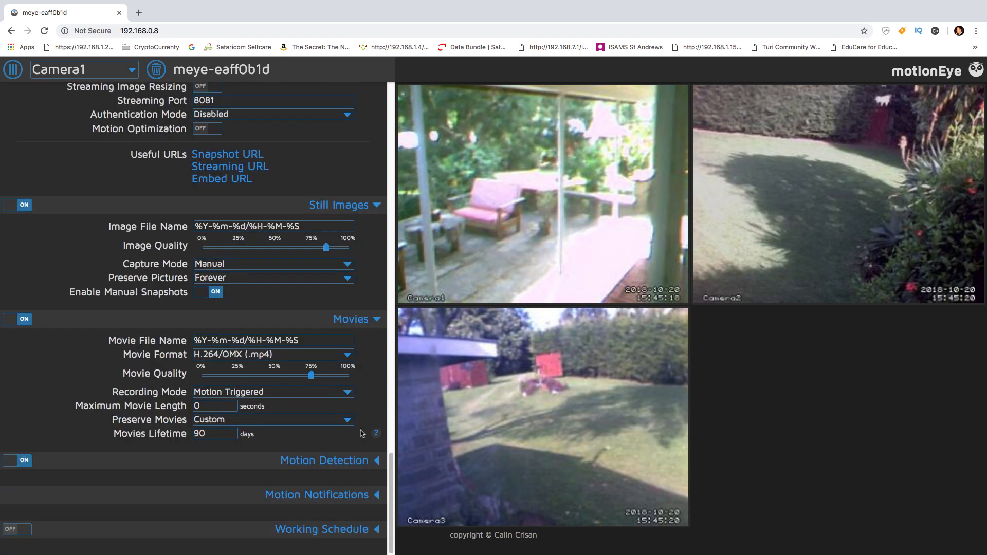
mouse_move(355, 467)
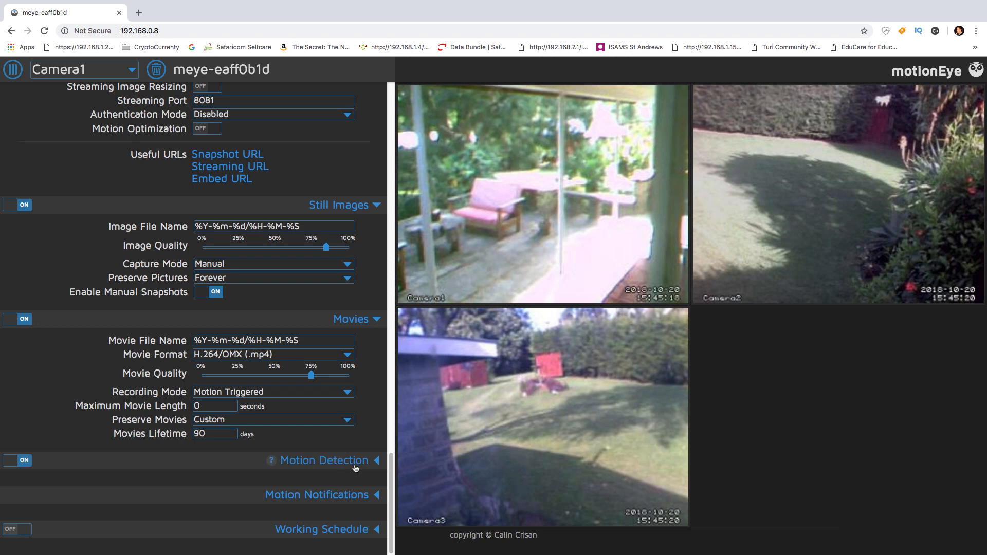
click(324, 461)
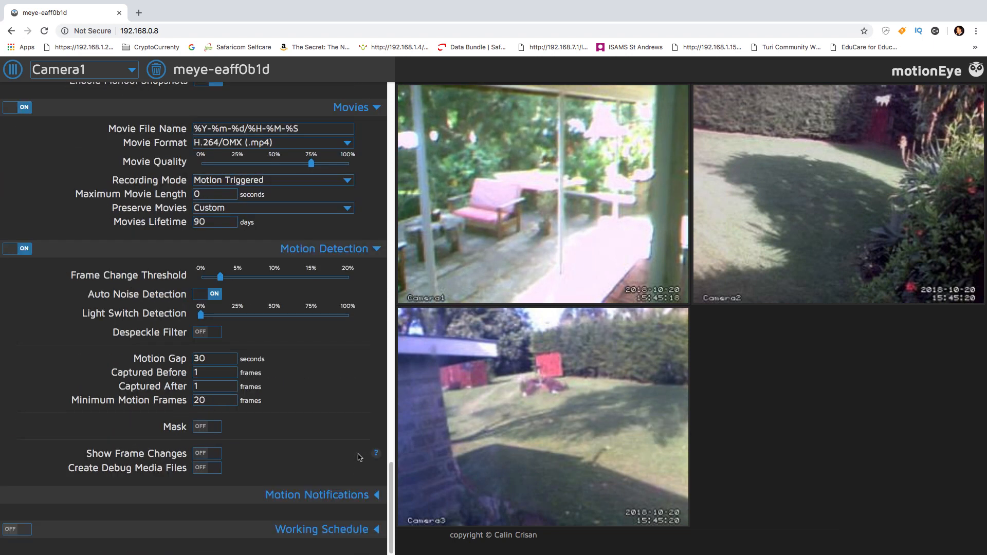
Expand Motion Notifications, enable Working Schedule, and close the settings panel
click(317, 494)
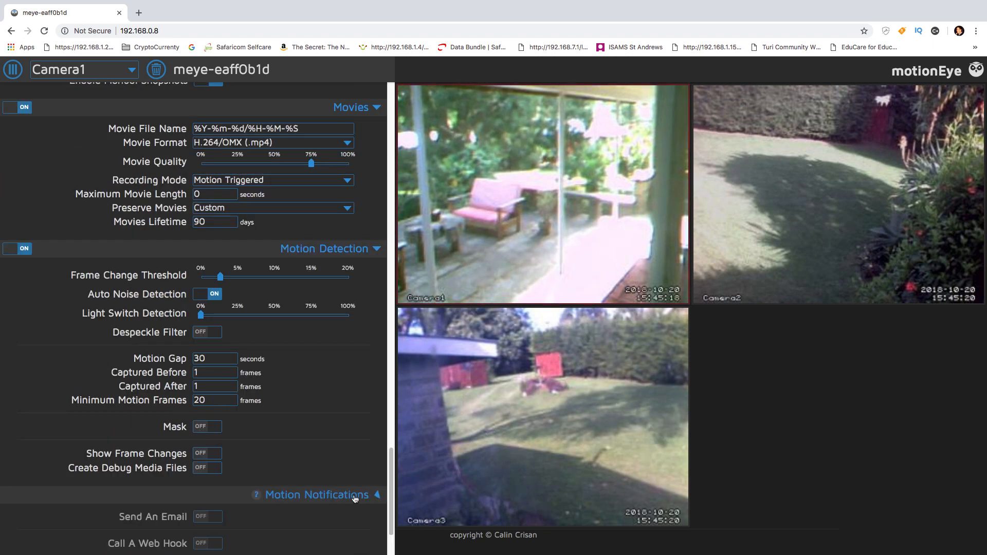
scroll(down, 3)
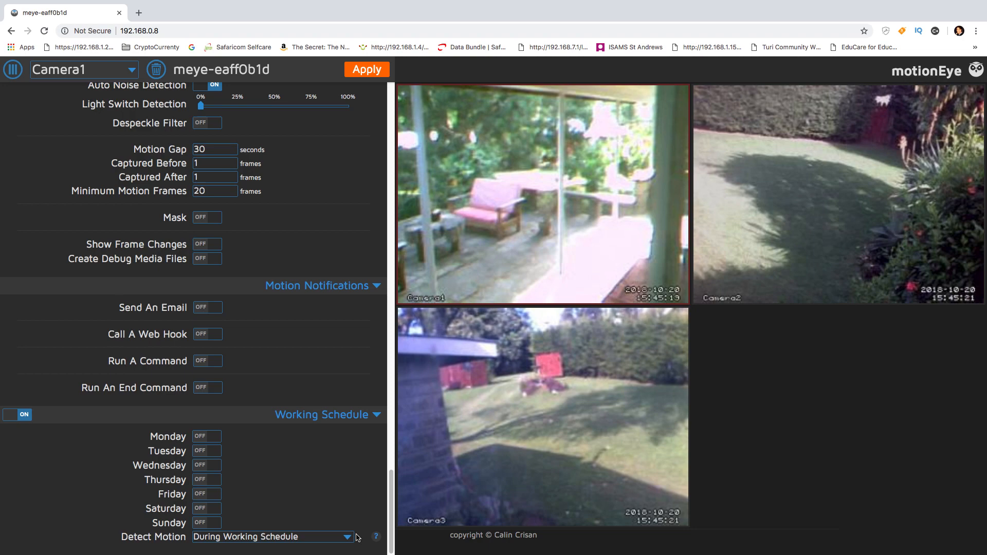
scroll(down, 3)
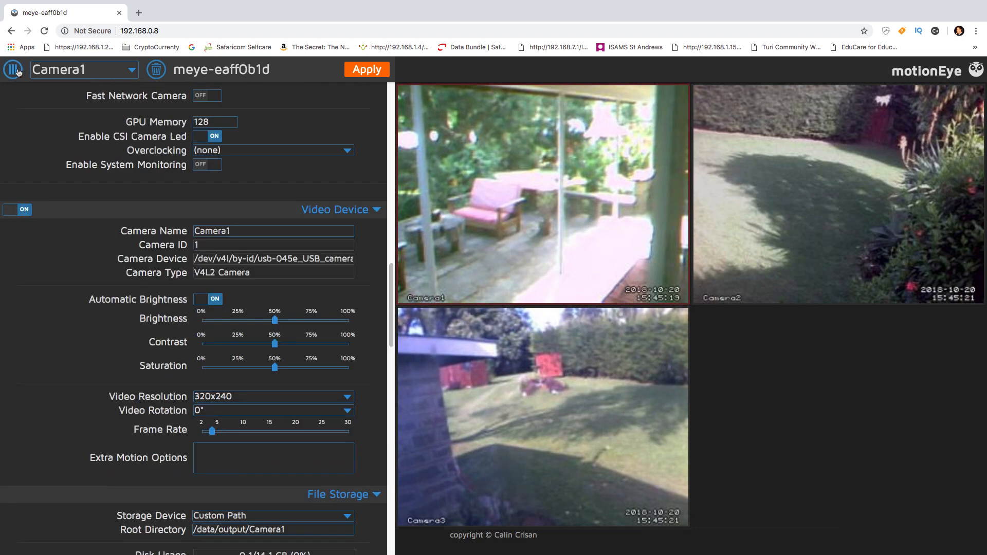
click(12, 70)
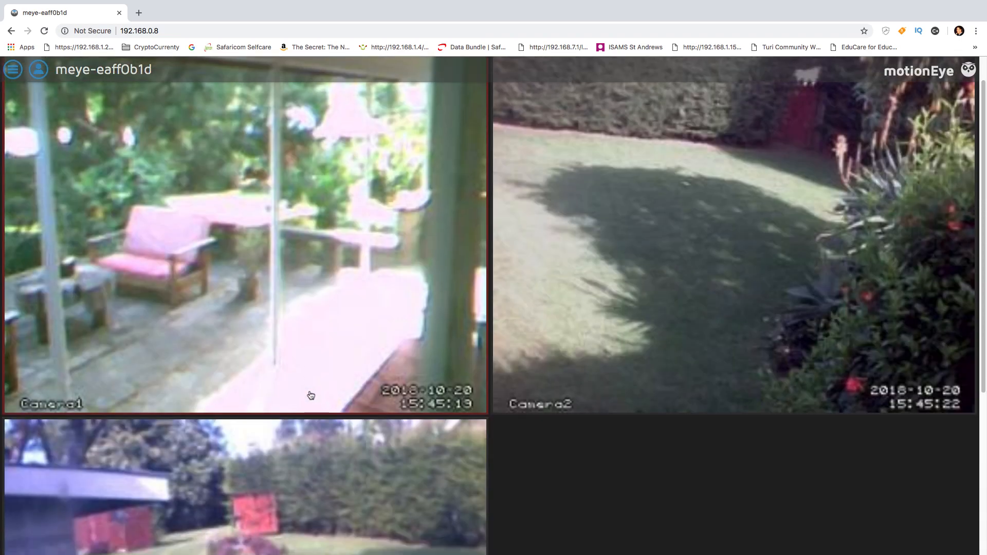
scroll(down, 3)
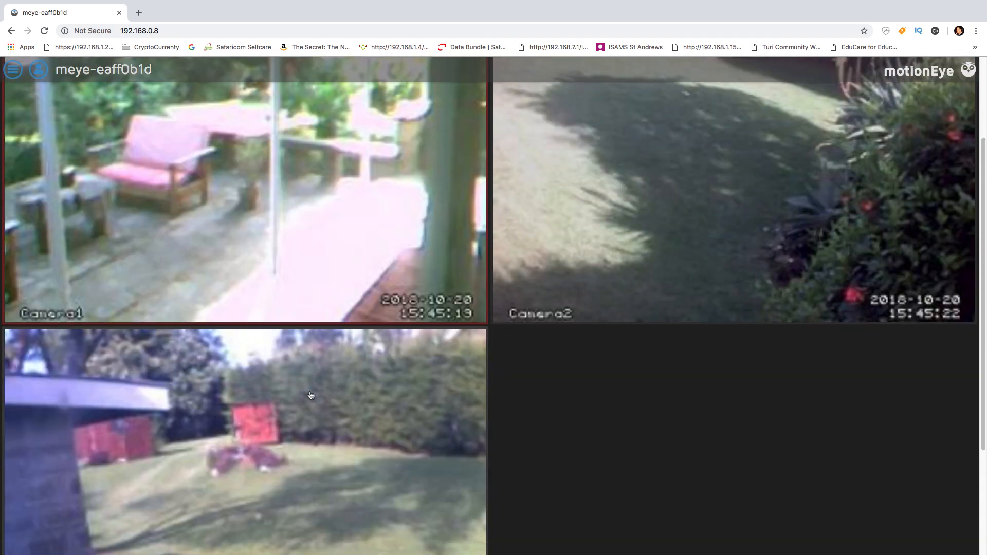